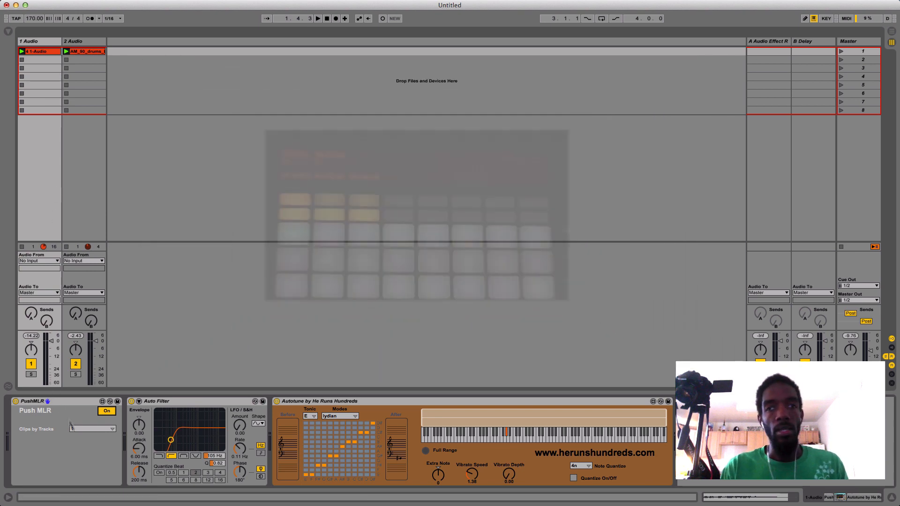
- Set PushMLR's Clips by Tracks dropdown to 1
left_click(92, 428)
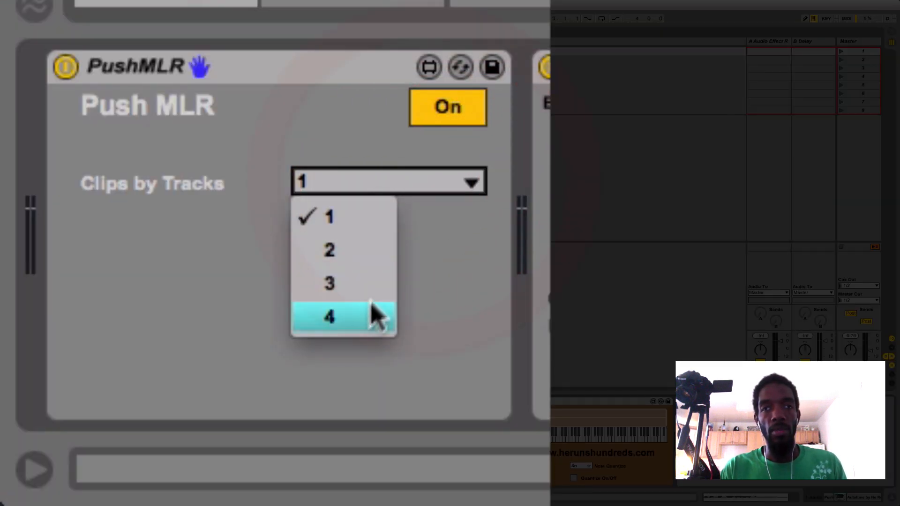
left_click(203, 198)
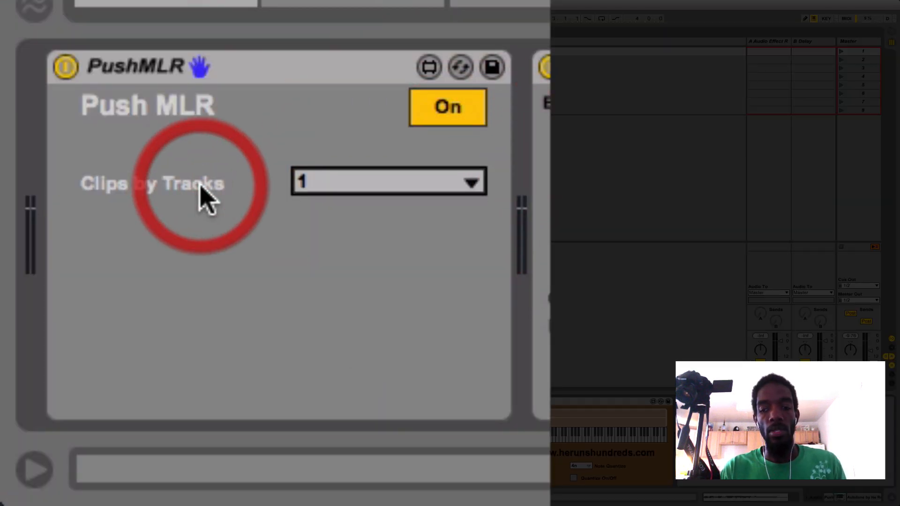
mouse_move(255, 146)
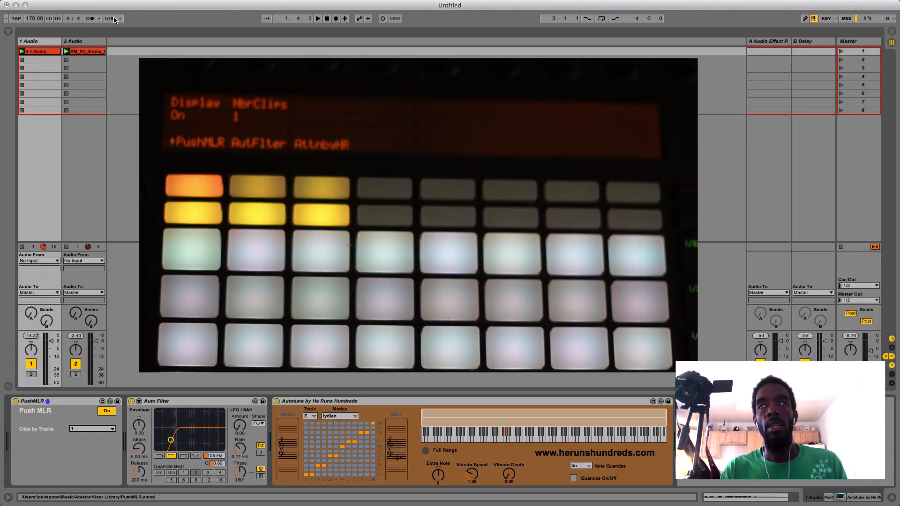
- Choose 1/16 in the control bar's global quantization dropdown
left_click(113, 18)
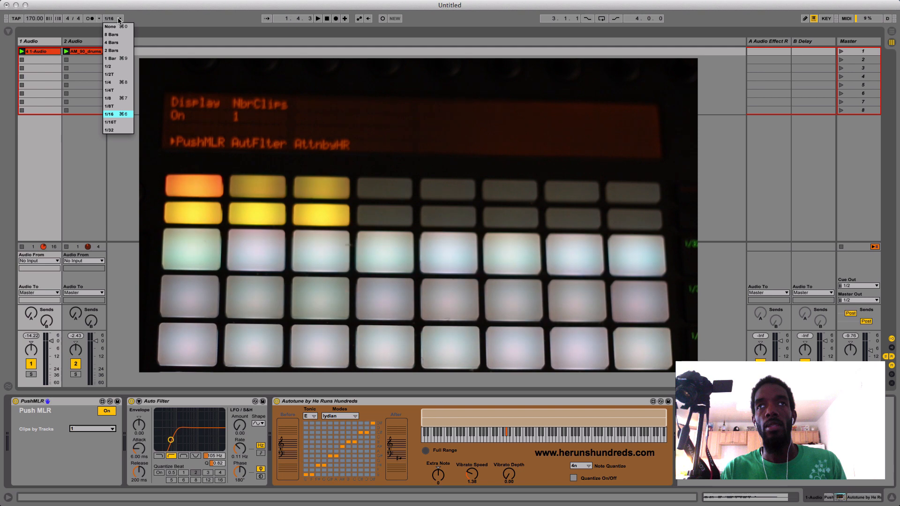
left_click(109, 113)
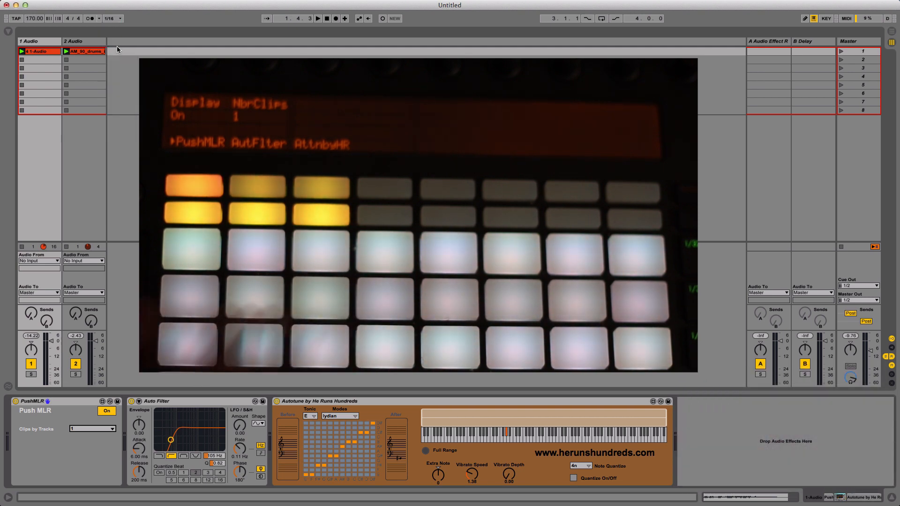